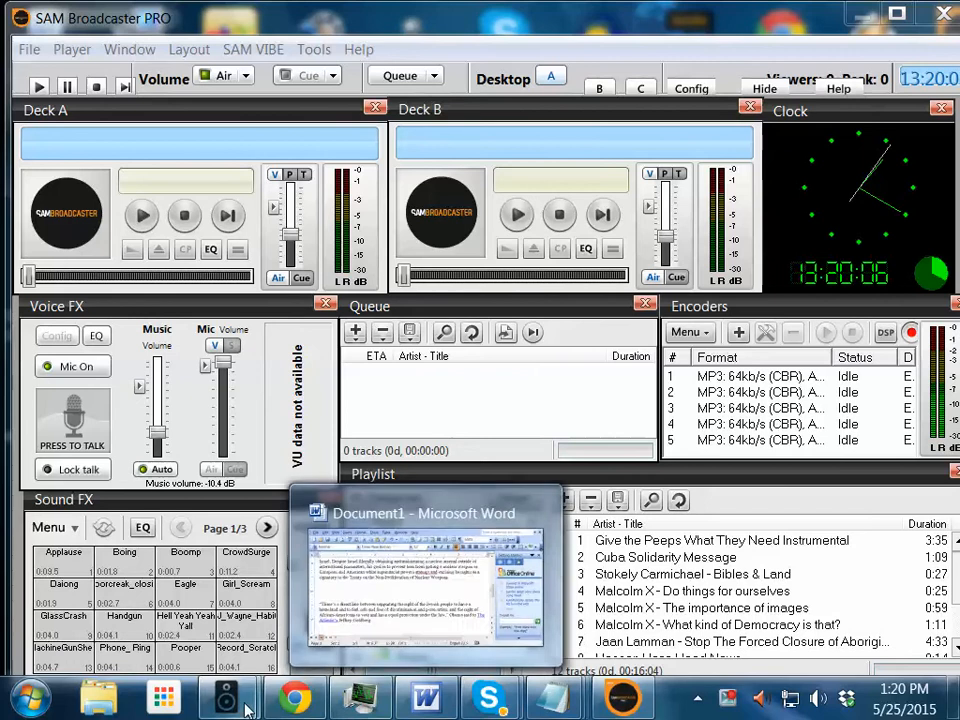
Visit the Black Talk Radio Network homepage and scroll down to the radio player's station list.
click(228, 708)
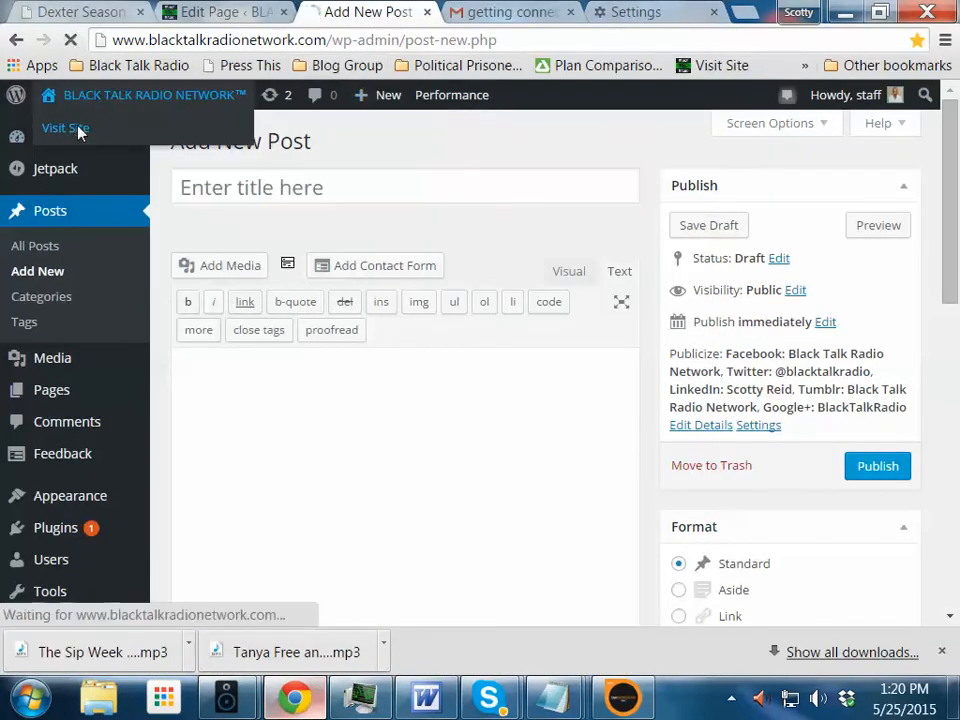
mouse_move(465, 233)
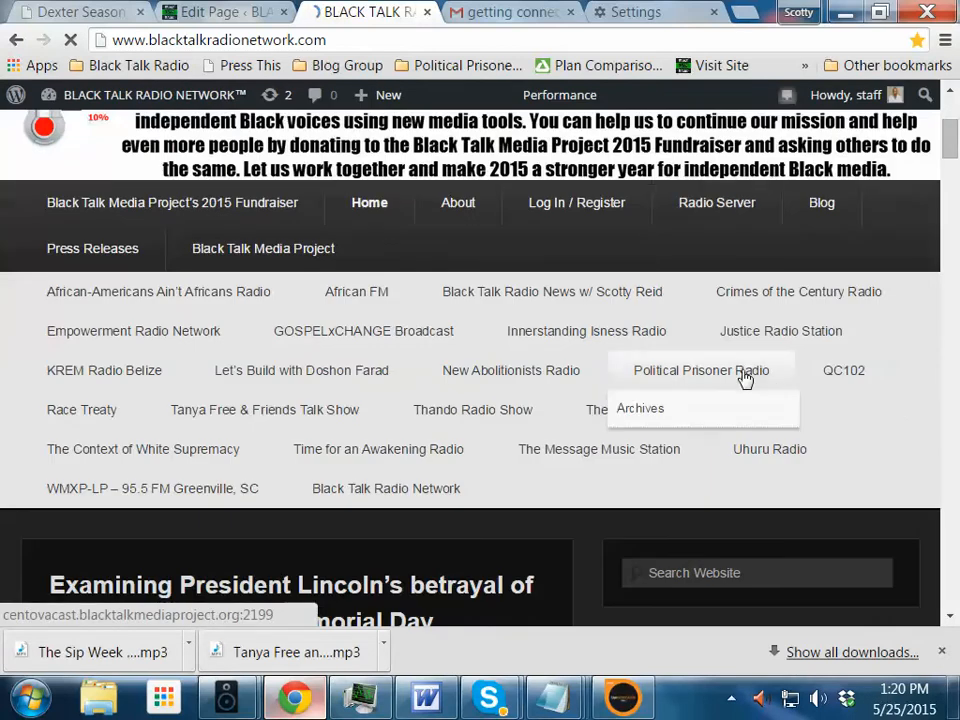
scroll(down, 3)
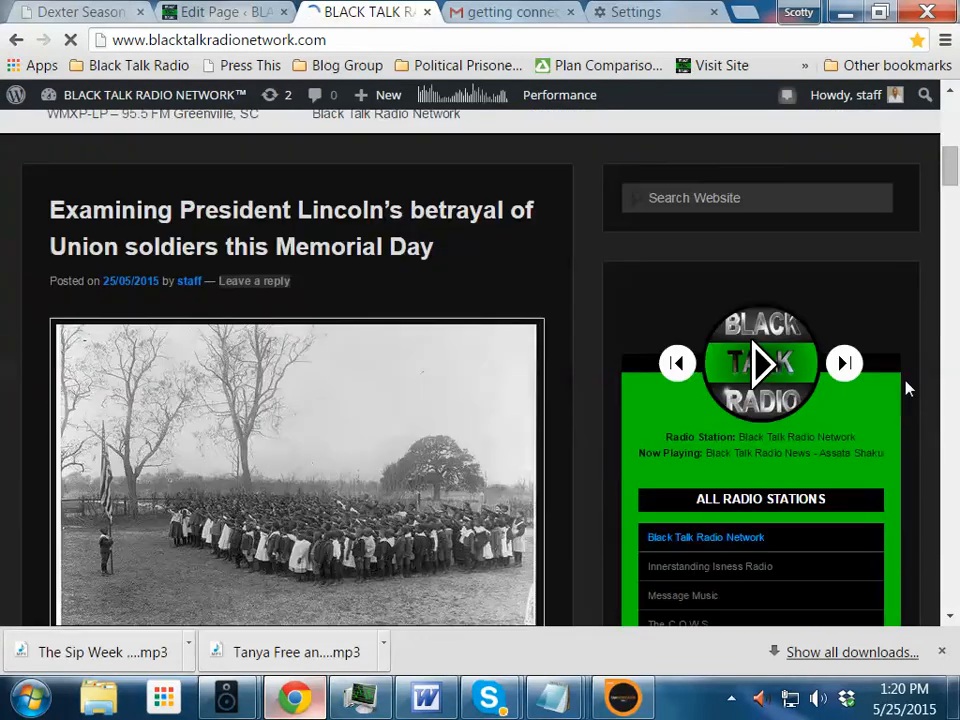
scroll(down, 3)
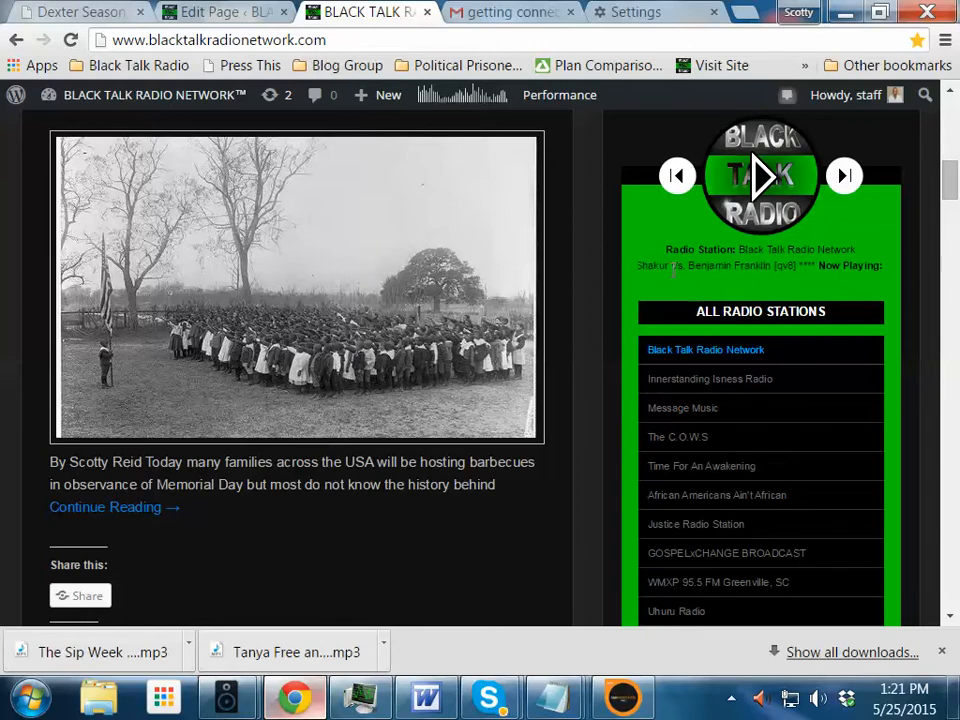
mouse_move(897, 277)
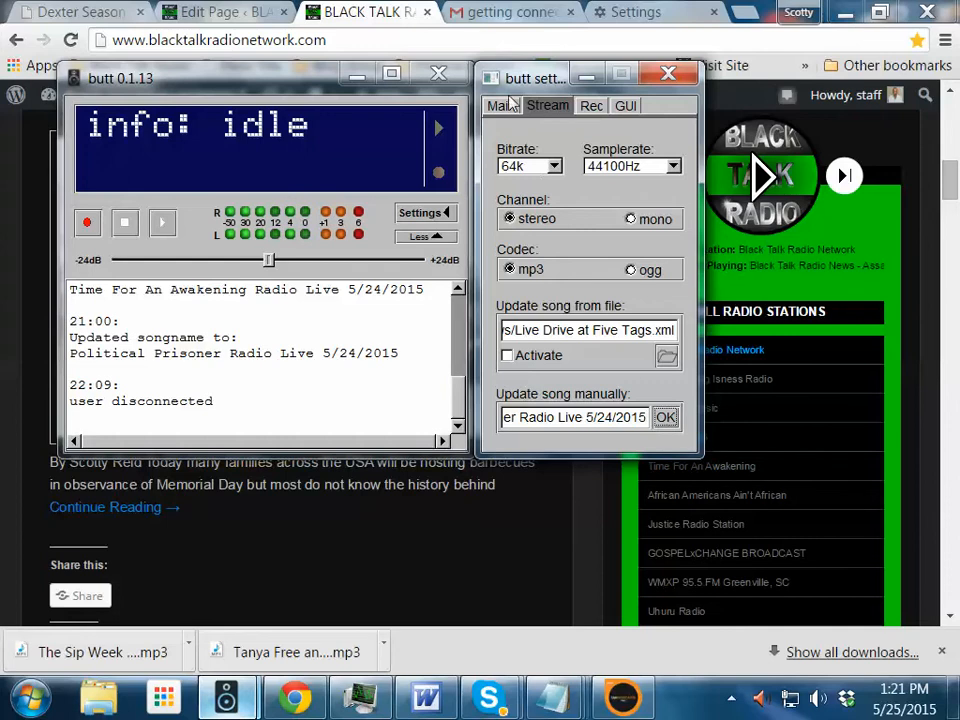
Save butt's streaming settings from the Main settings tab.
click(500, 105)
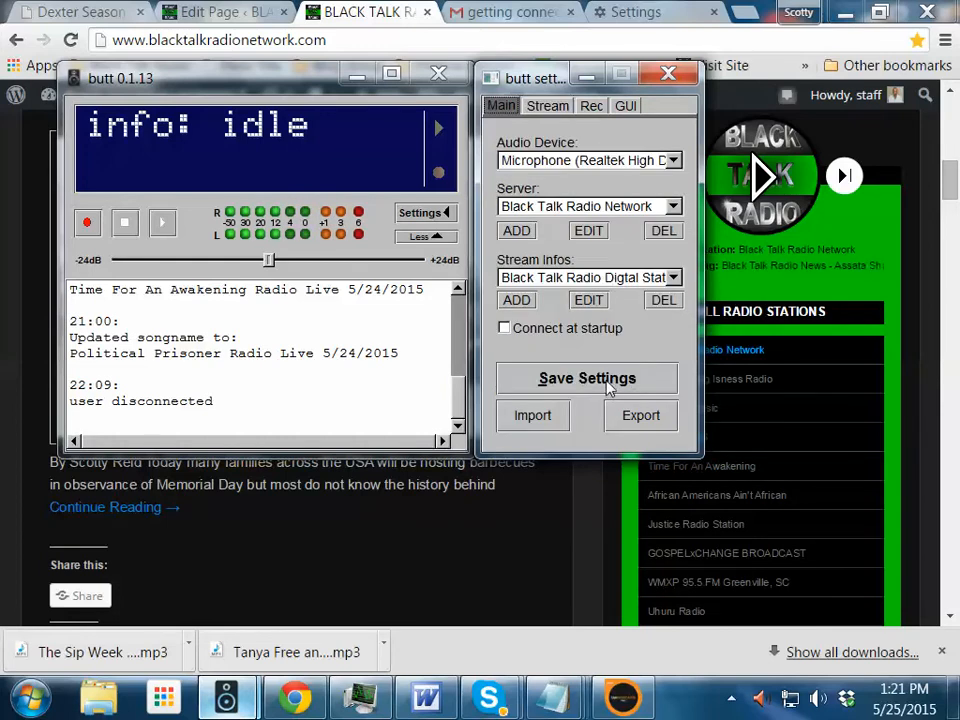
click(586, 378)
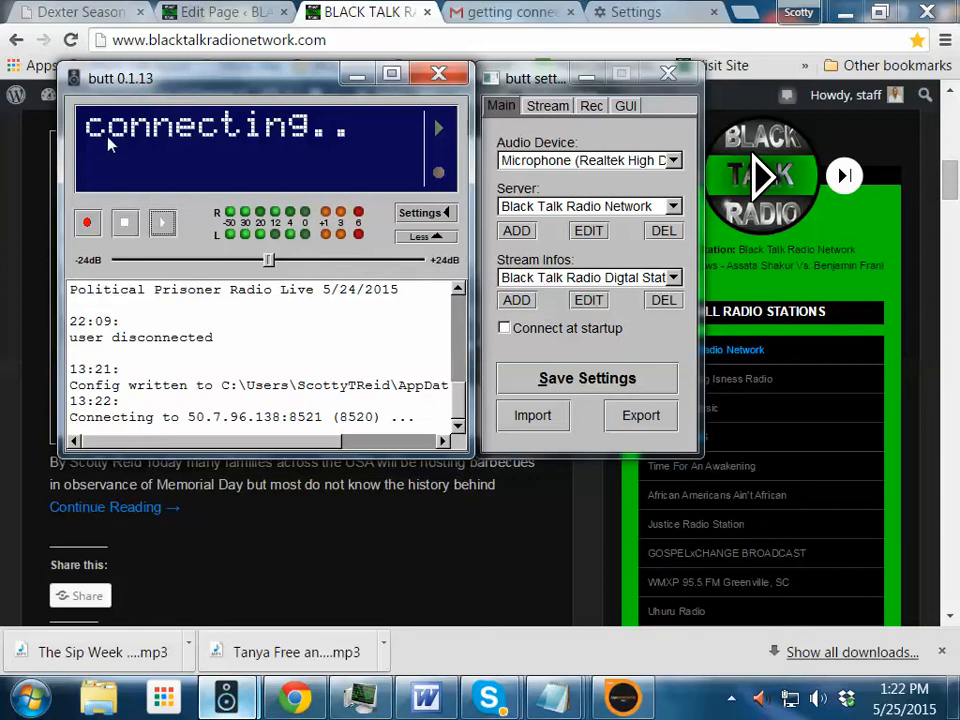
mouse_move(384, 152)
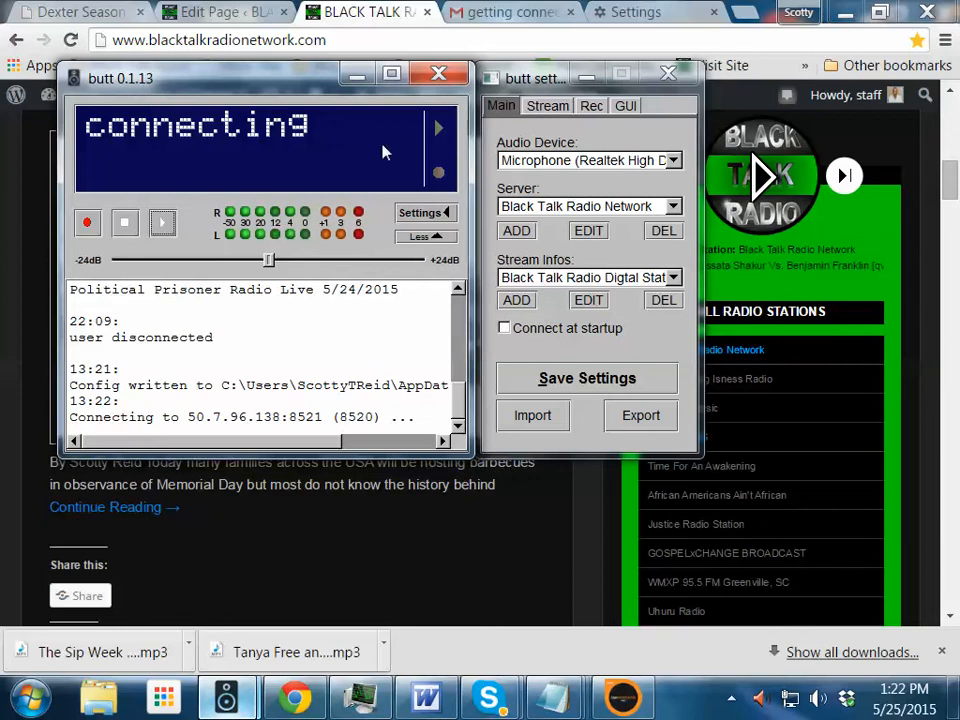
mouse_move(182, 173)
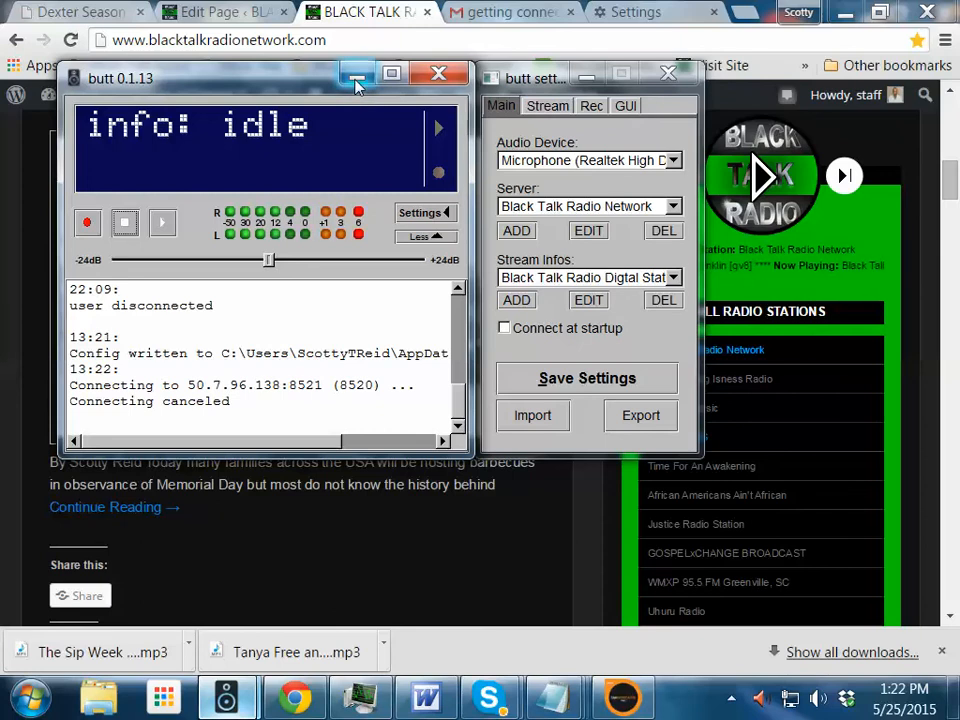
Minimize the butt streamer window.
click(621, 695)
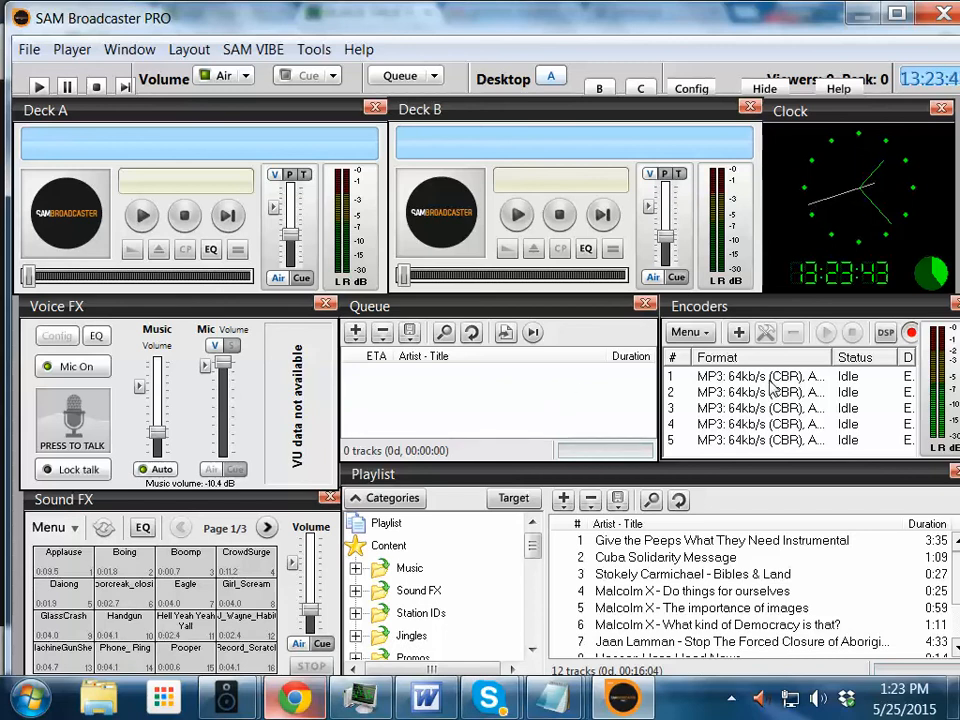
click(760, 375)
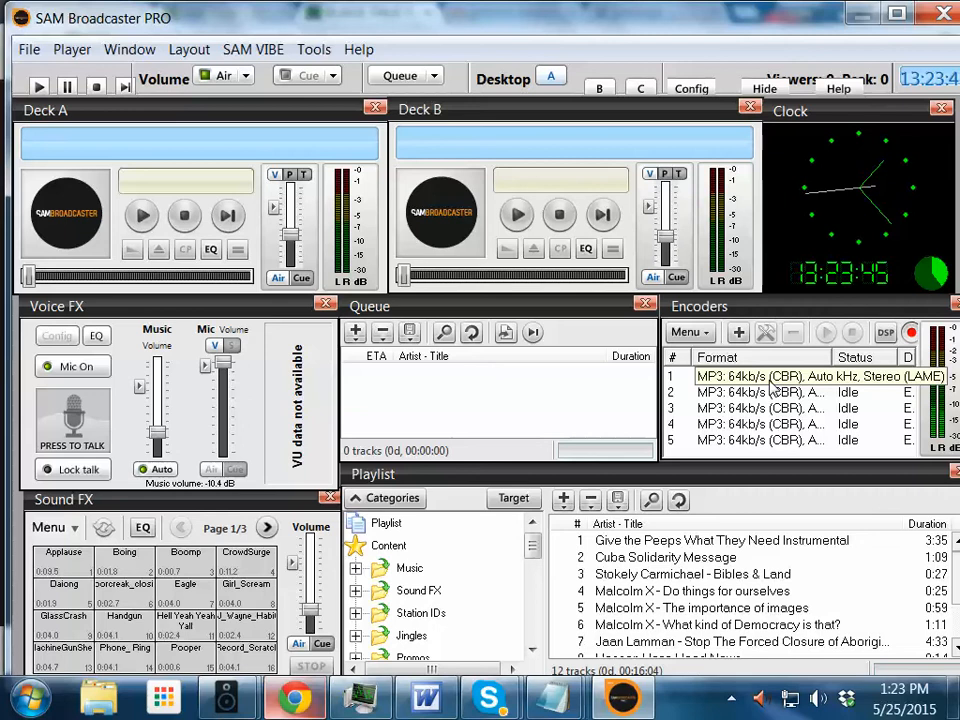
click(780, 376)
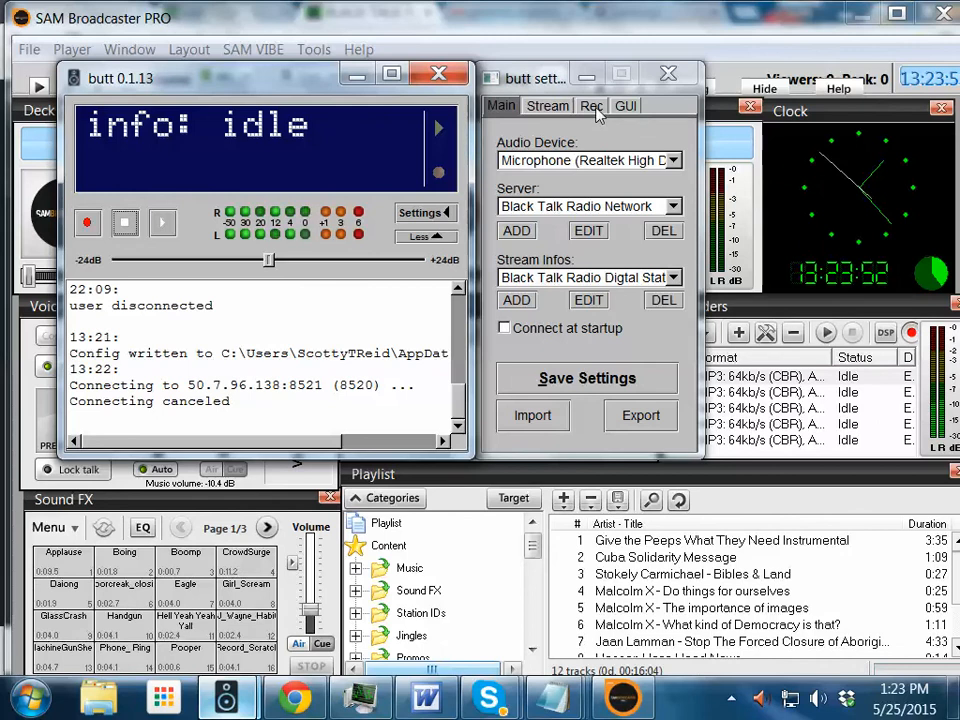
click(591, 105)
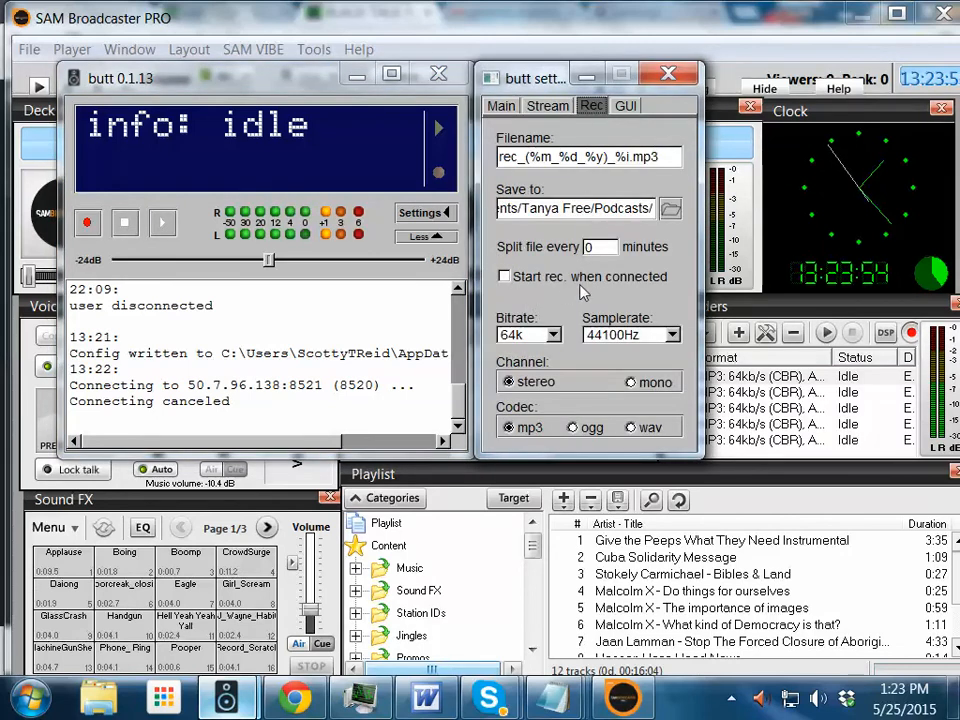
mouse_move(675, 308)
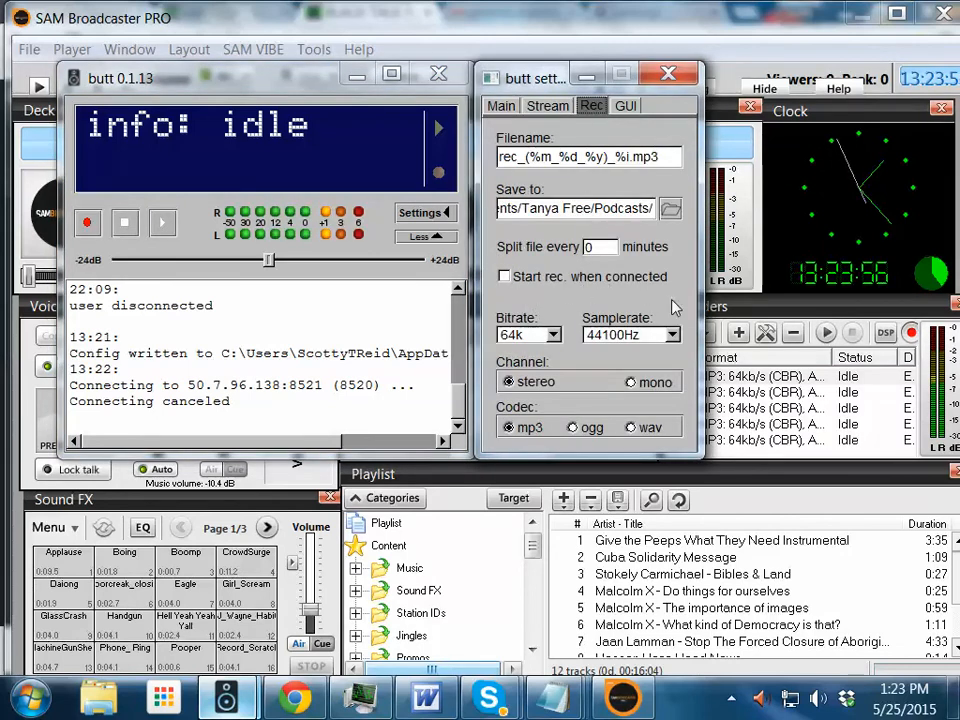
mouse_move(430, 288)
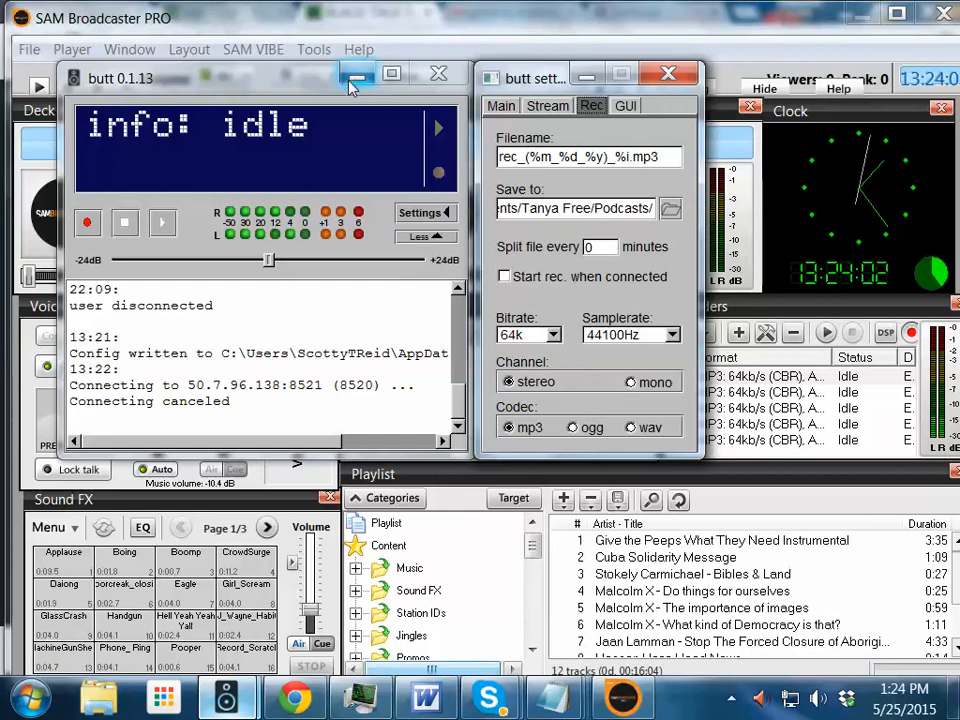
mouse_move(349, 86)
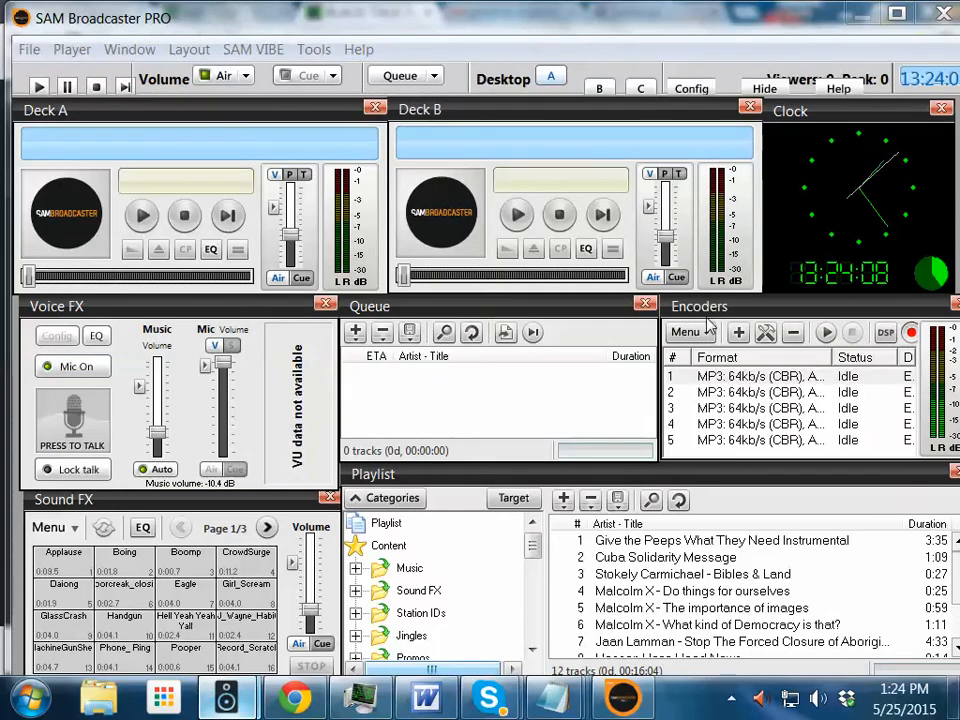
Add a new MP3 (LAME_ENC) encoder with No server selected in Server Details.
click(738, 332)
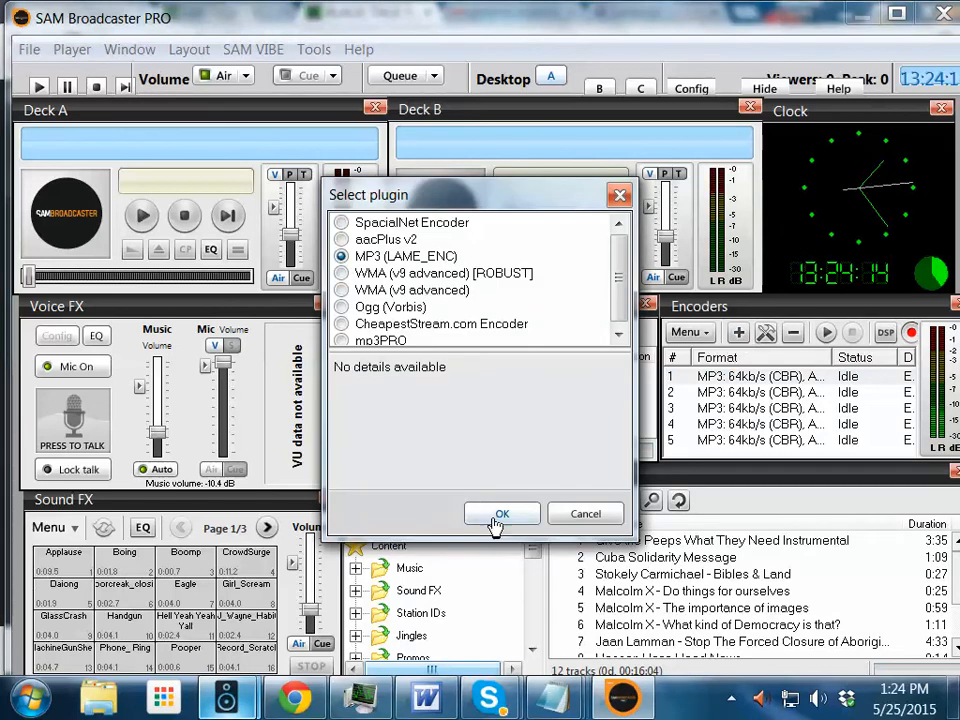
click(501, 514)
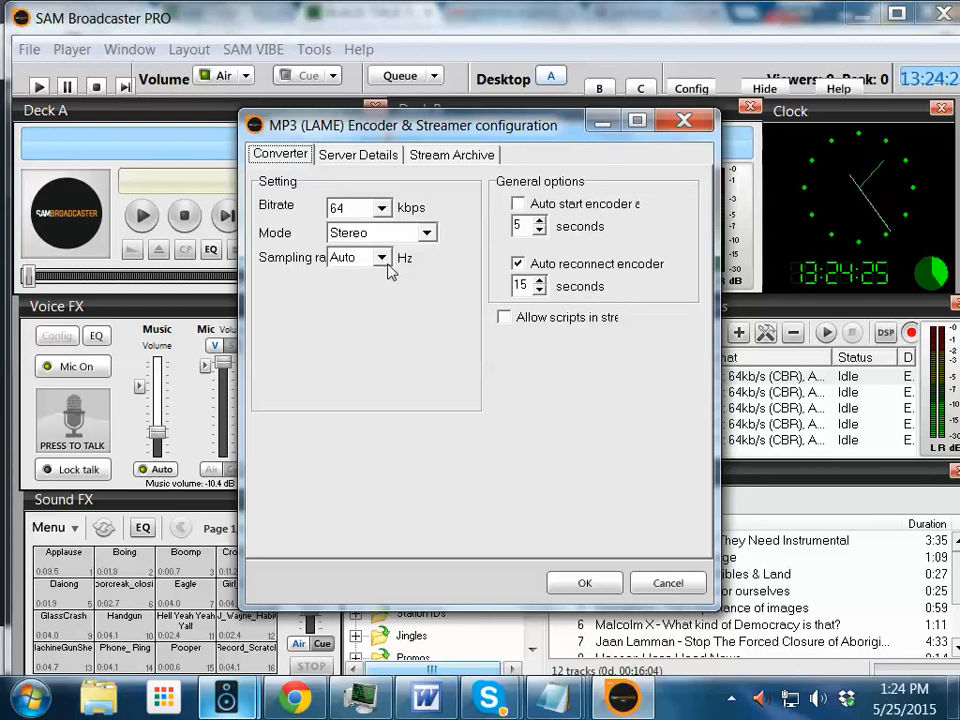
click(357, 154)
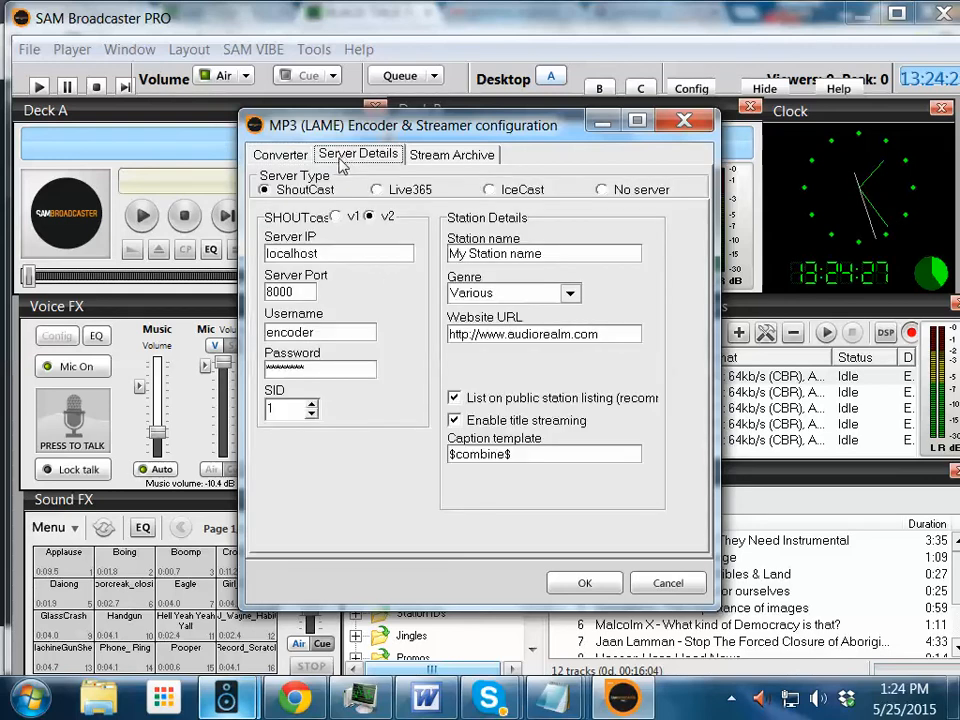
mouse_move(470, 198)
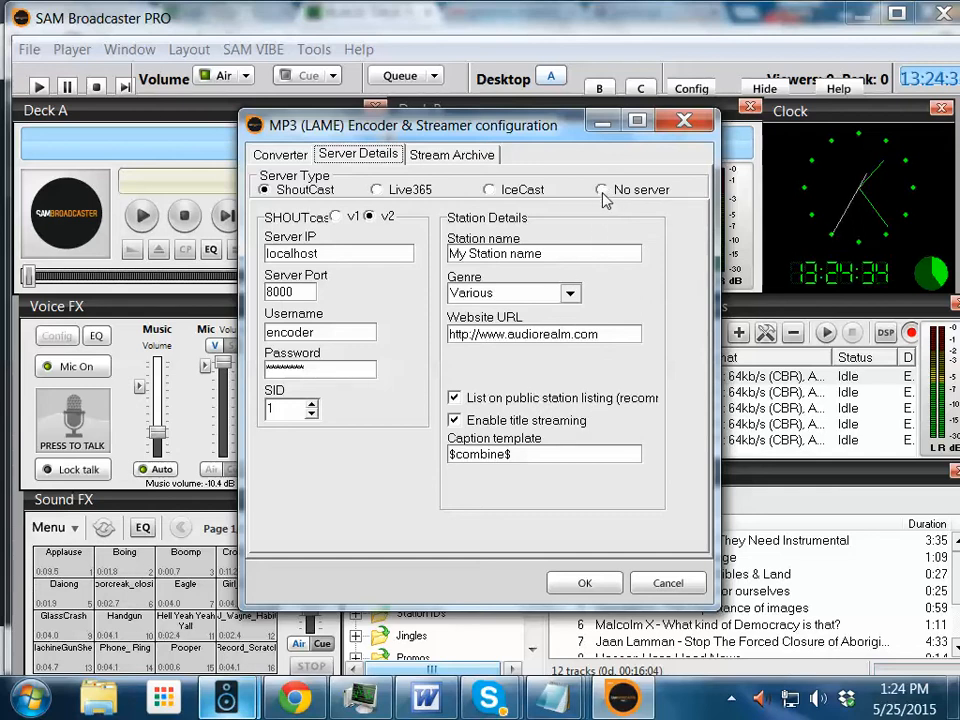
click(600, 189)
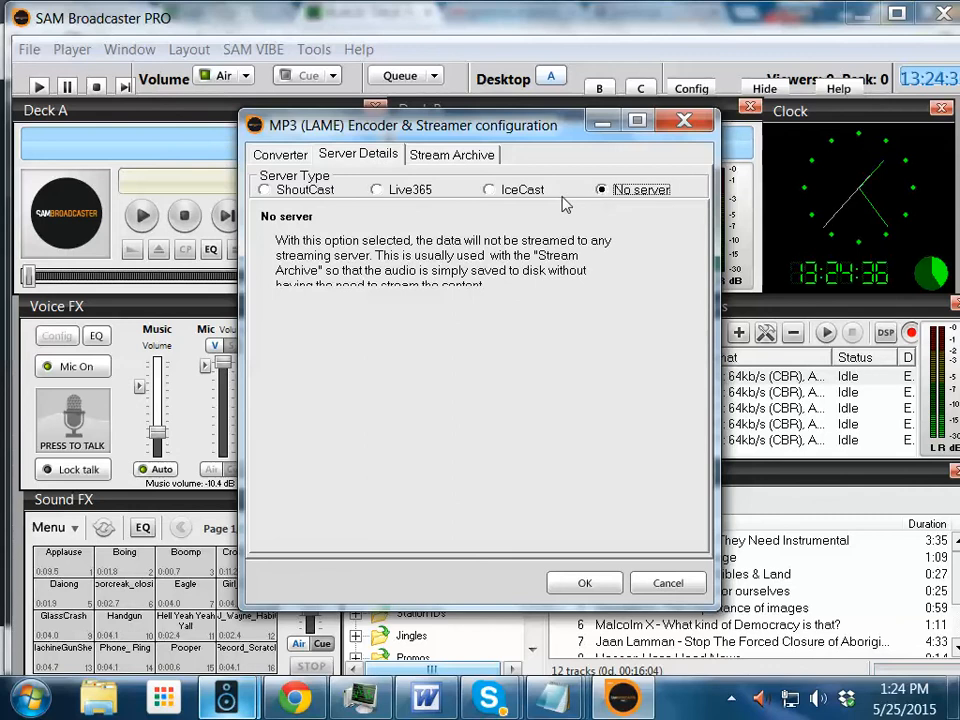
click(452, 154)
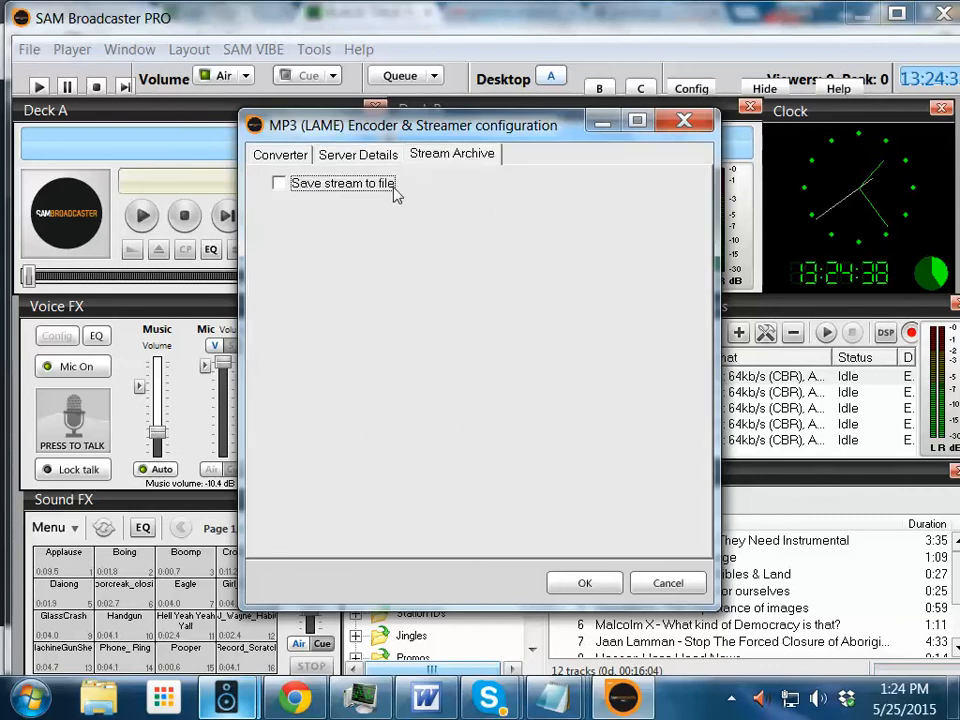
Enable saving the stream to file, located in the Black Talk Radio > Programs folder.
click(278, 183)
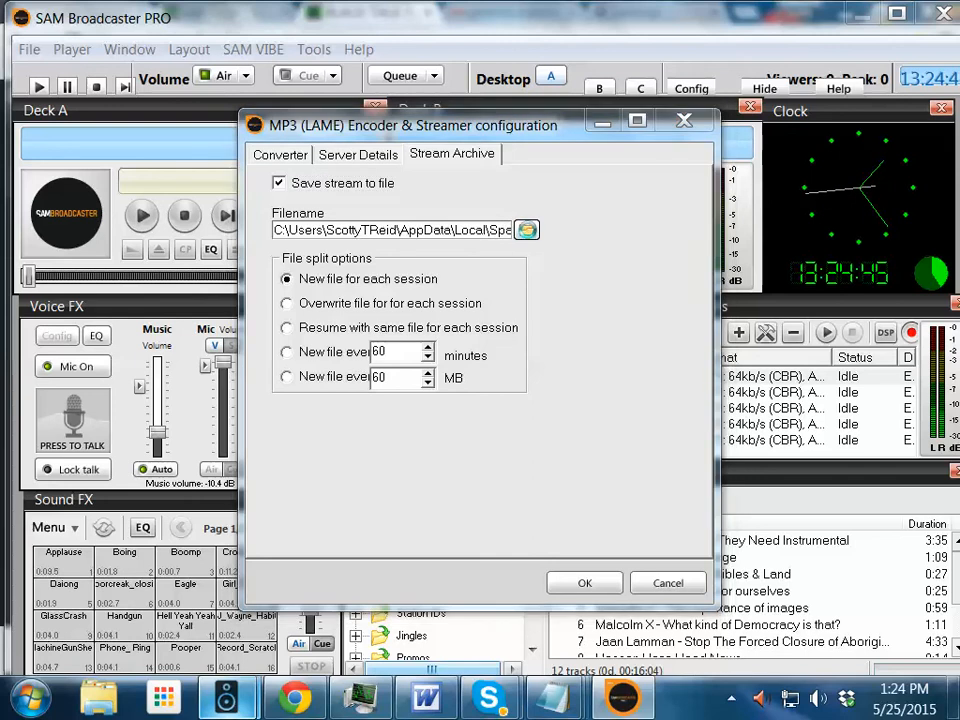
click(526, 229)
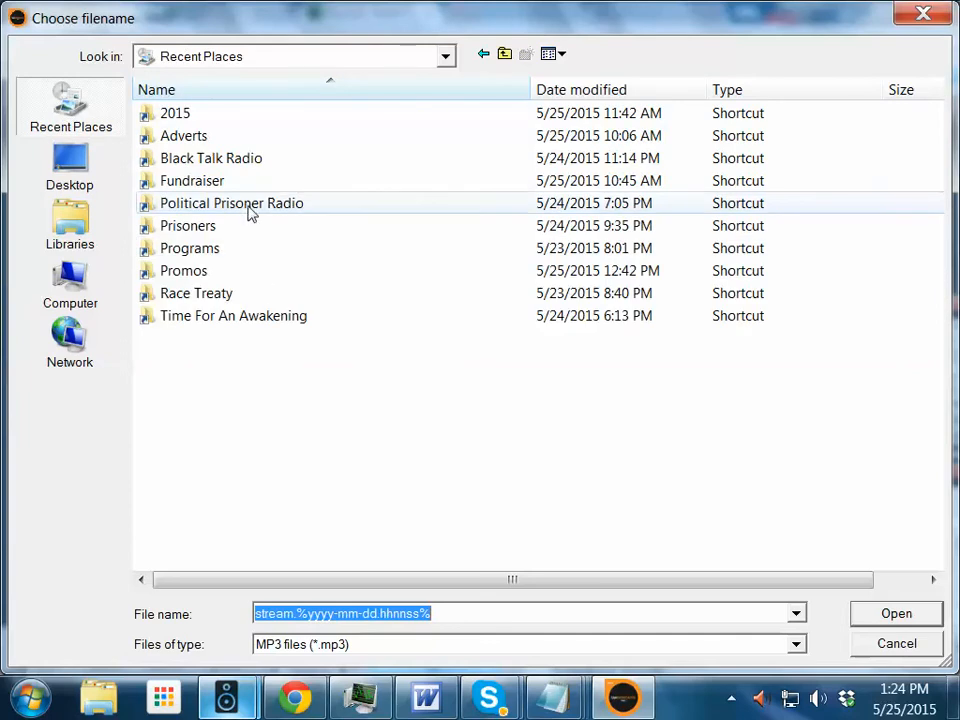
double_click(211, 158)
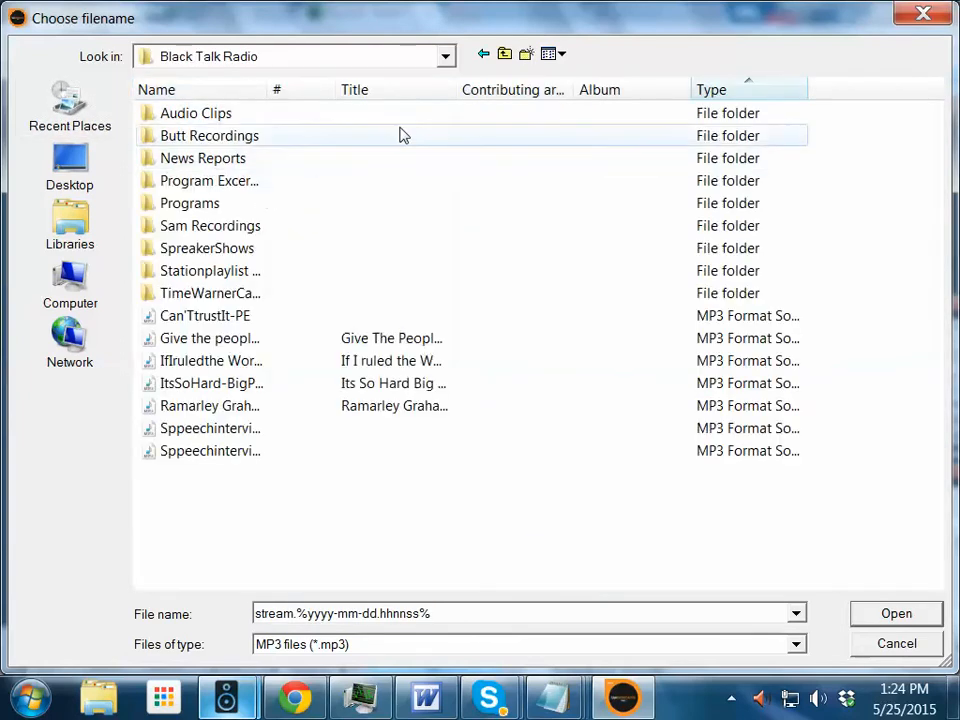
double_click(189, 203)
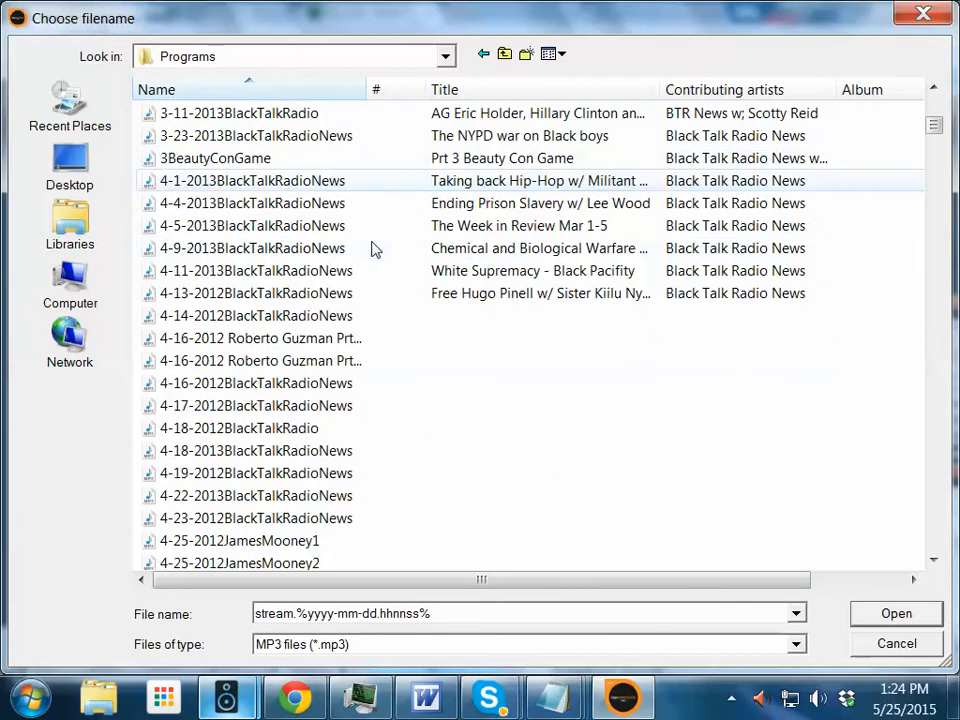
scroll(down, 3)
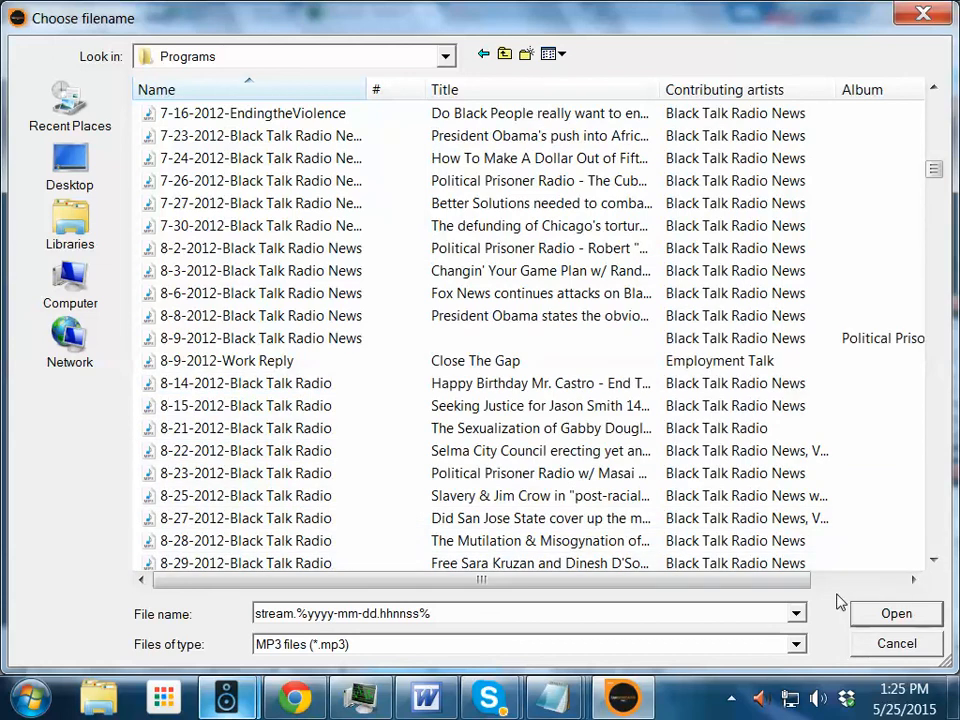
mouse_move(863, 615)
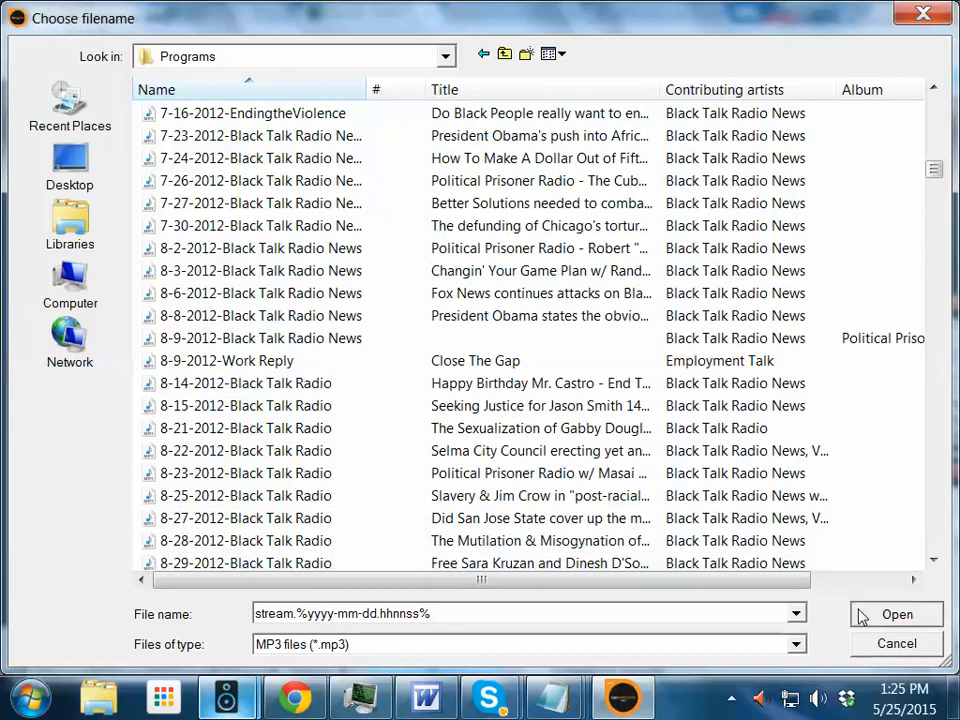
click(910, 613)
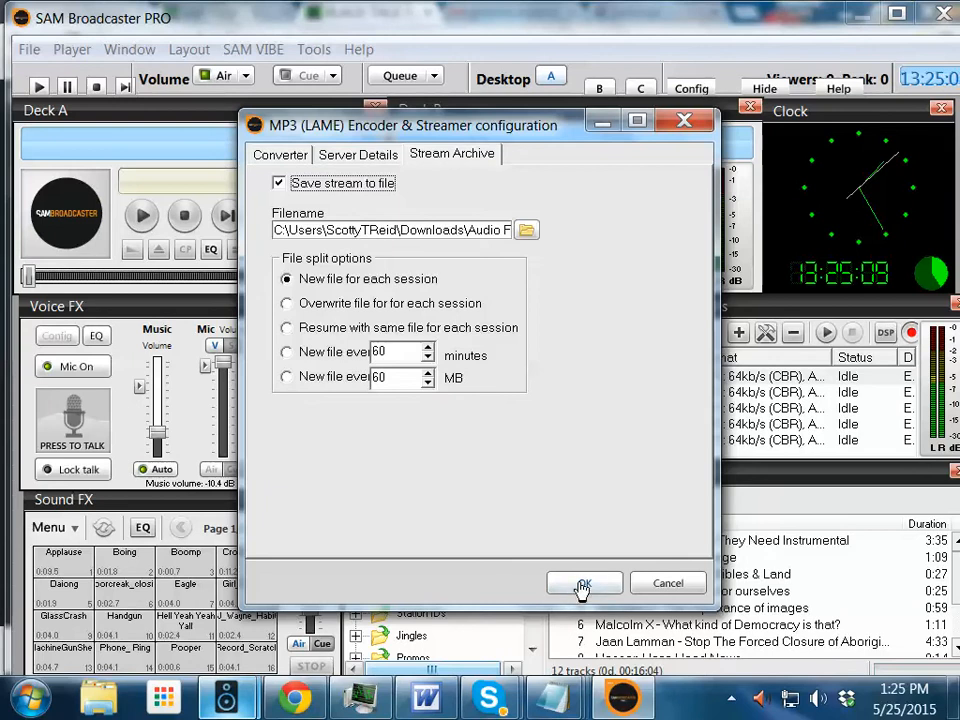
Confirm the MP3 (LAME) Encoder & Streamer archive settings with OK.
click(584, 583)
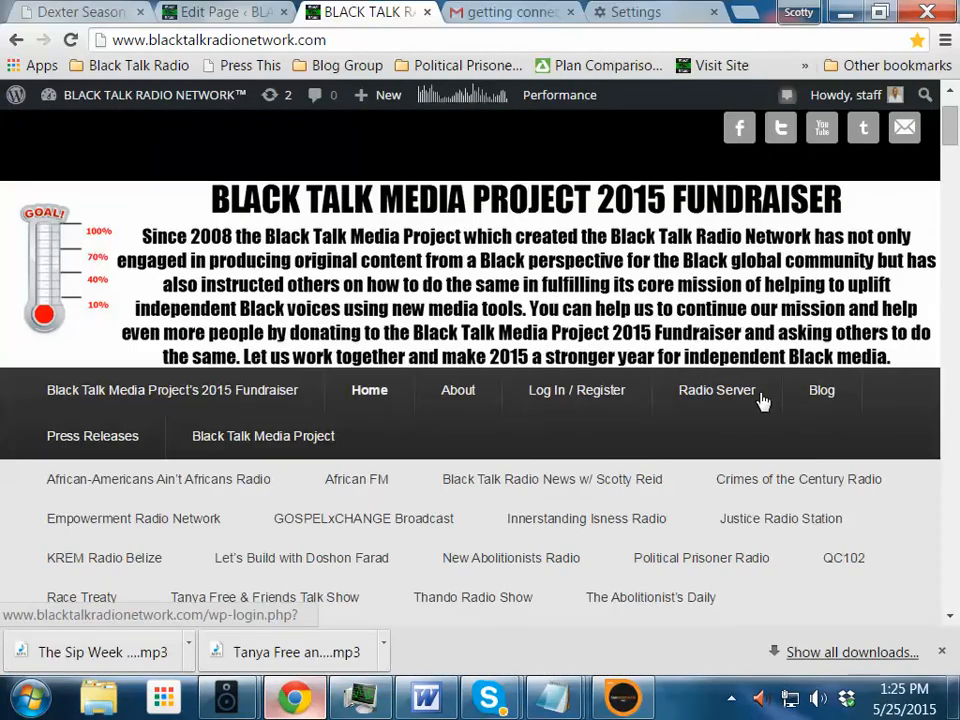
Open Radio Server from the website and submit the Centova Cast login credentials.
click(716, 390)
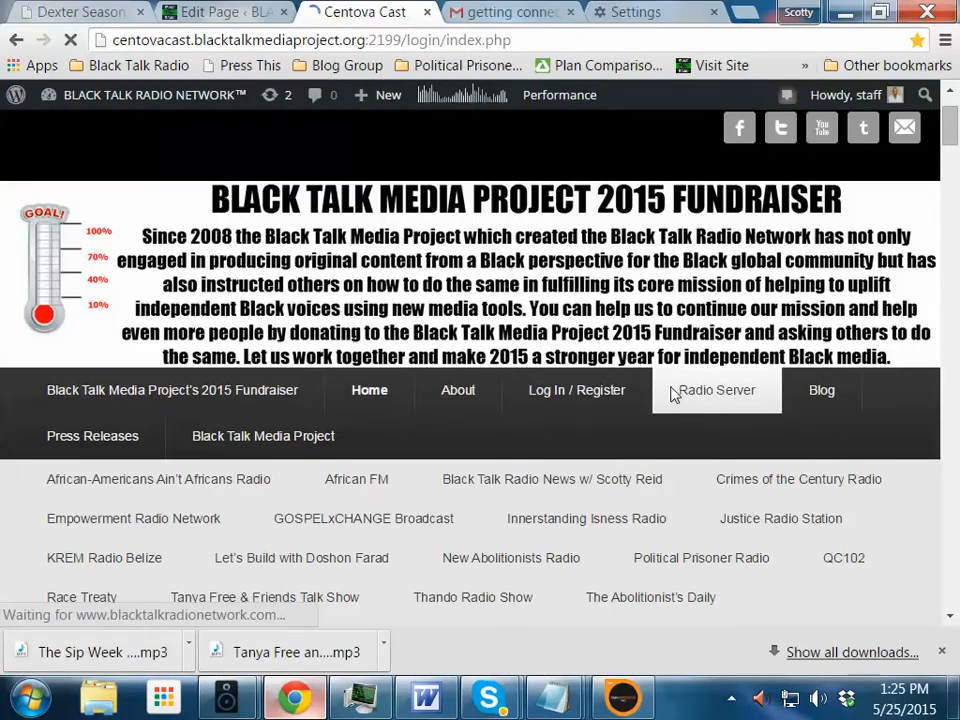
click(716, 390)
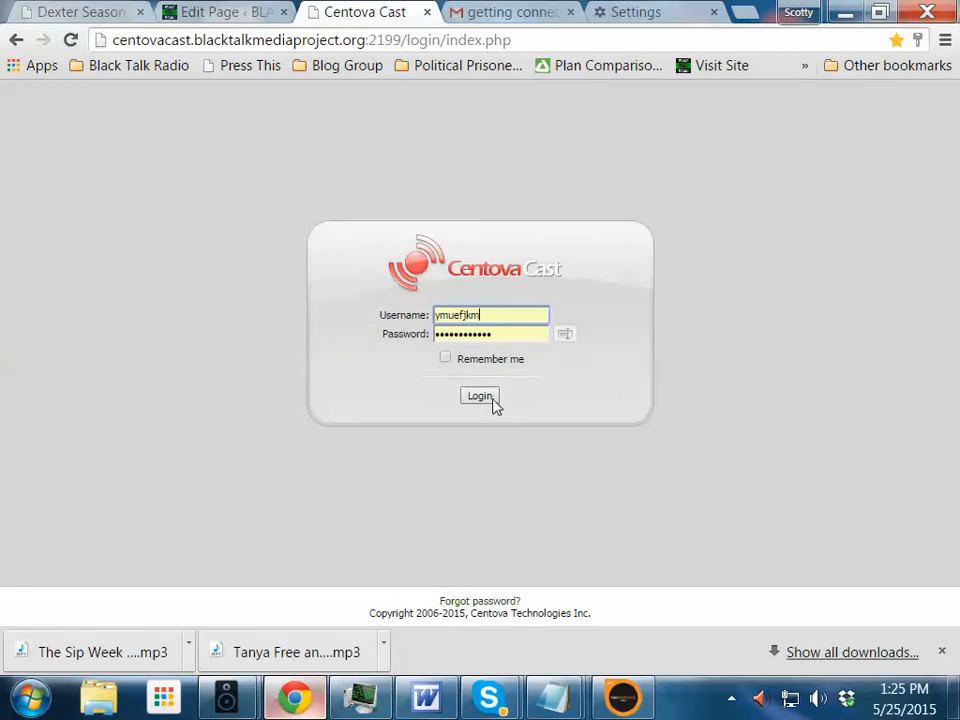
click(479, 395)
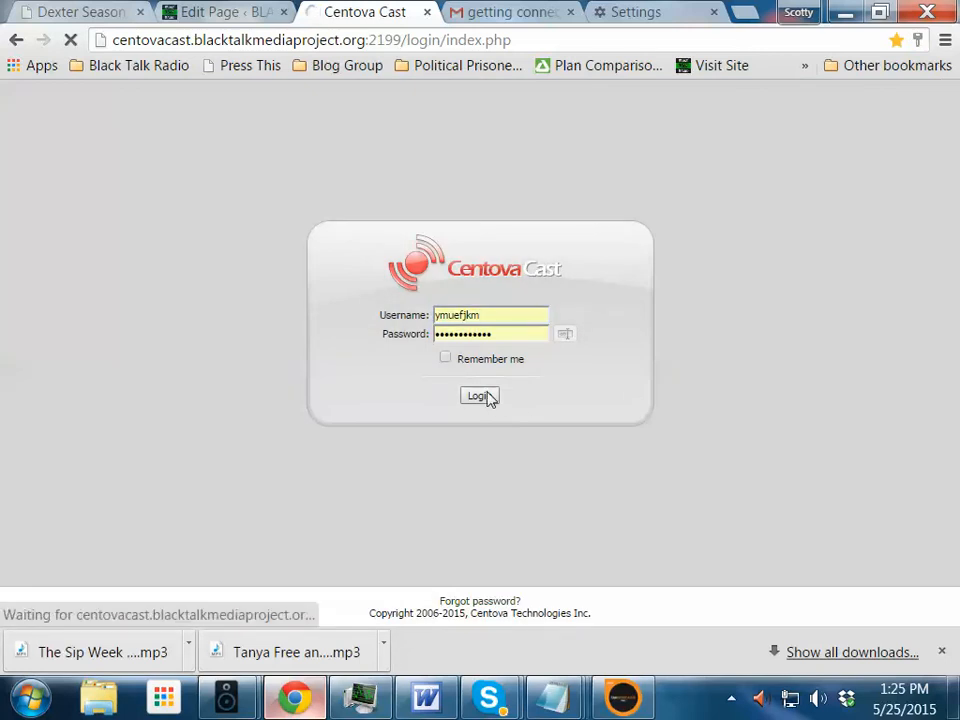
click(478, 395)
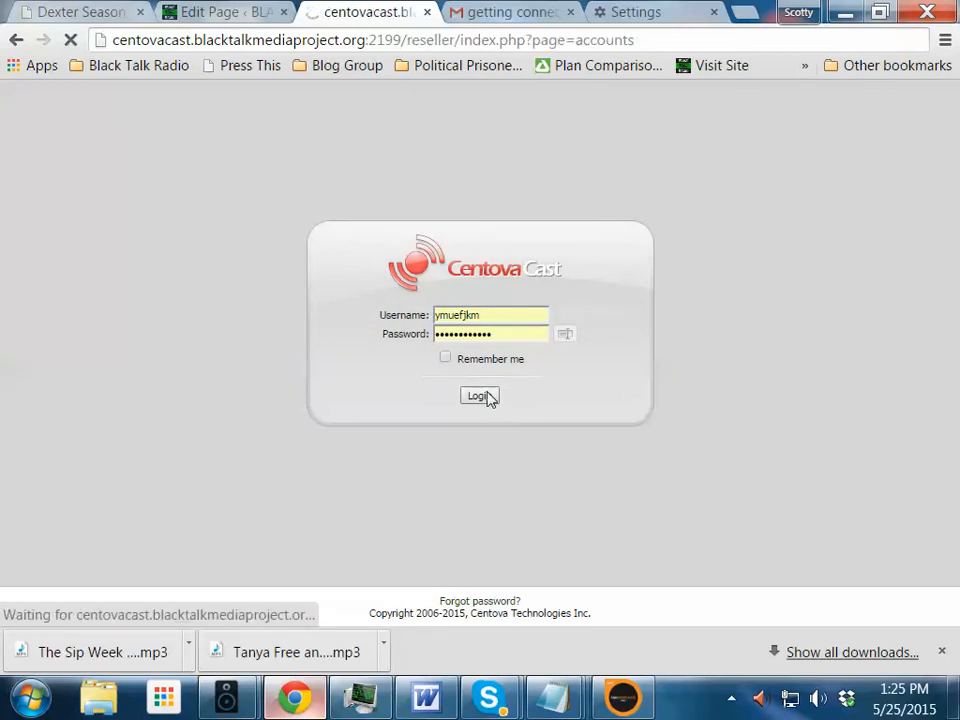
click(476, 395)
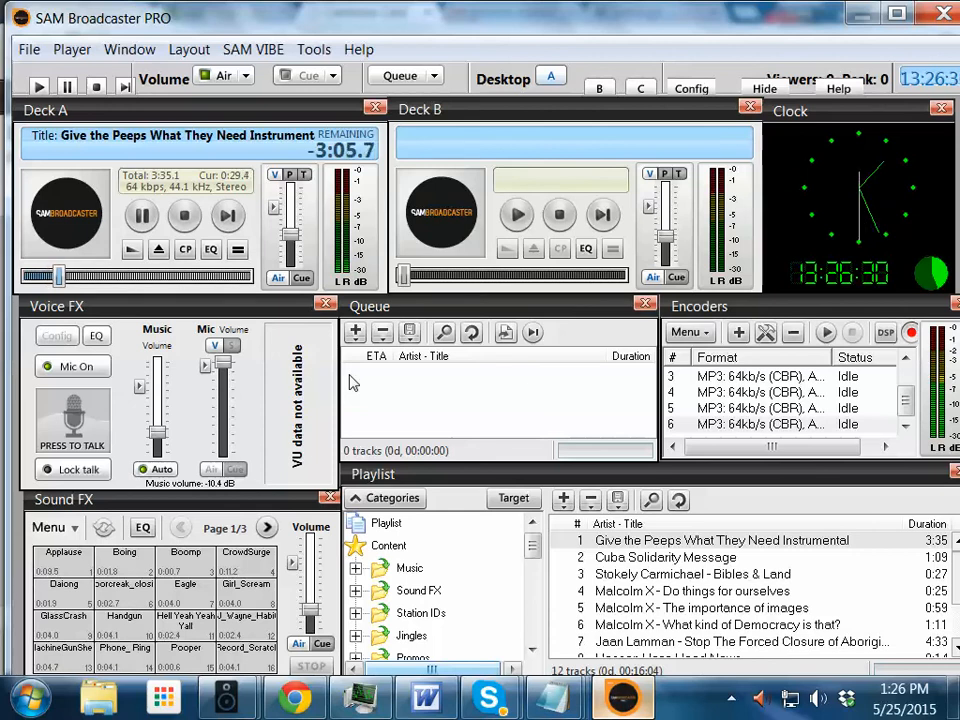
mouse_move(252, 425)
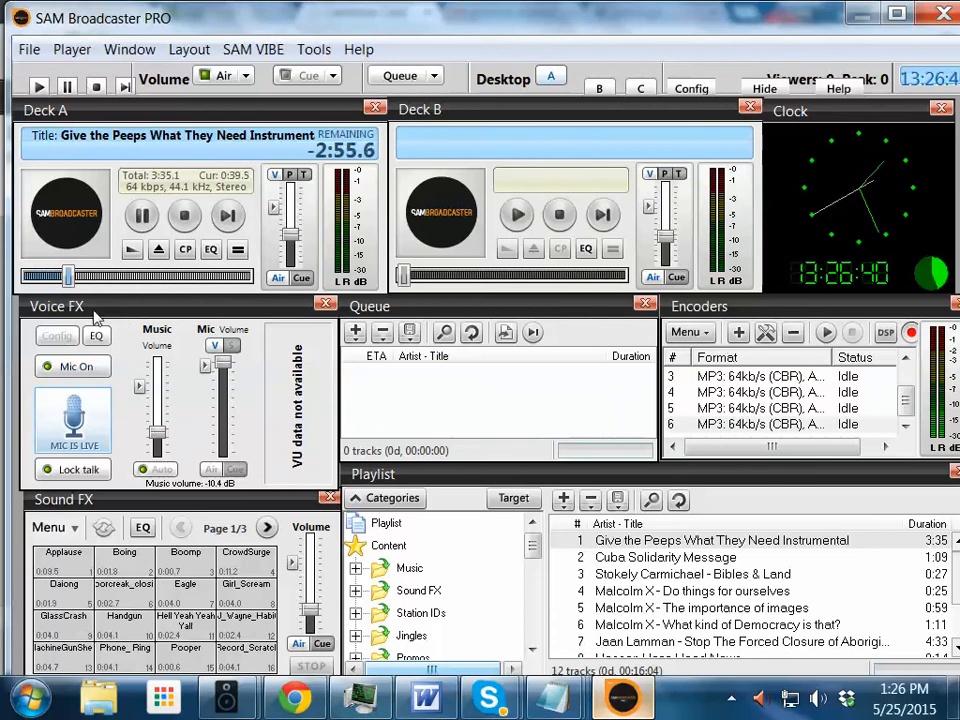
mouse_move(118, 446)
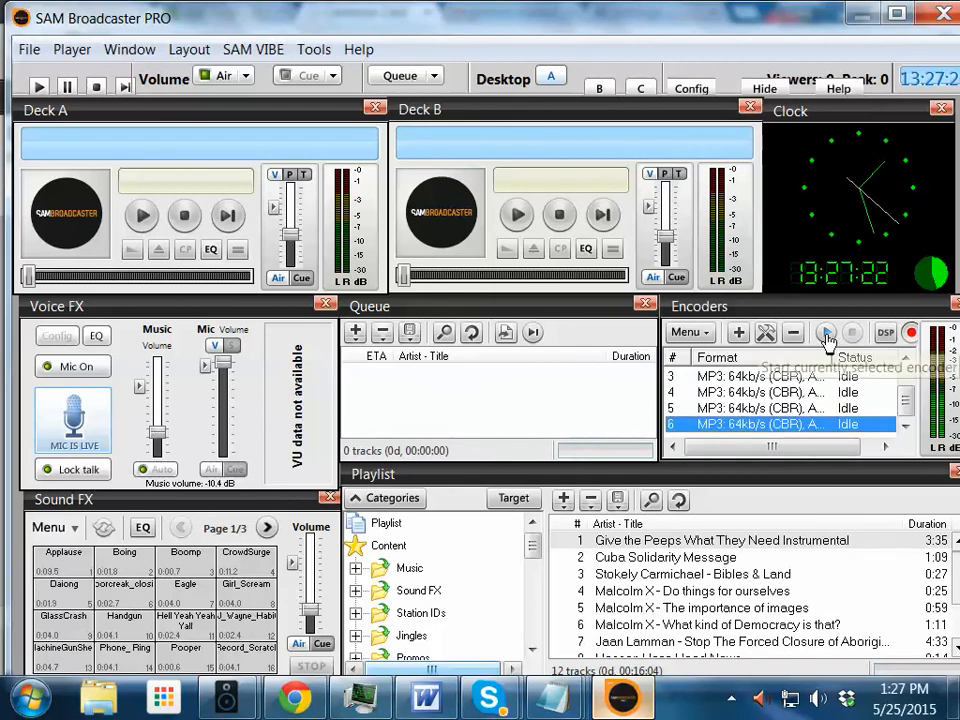
mouse_move(824, 332)
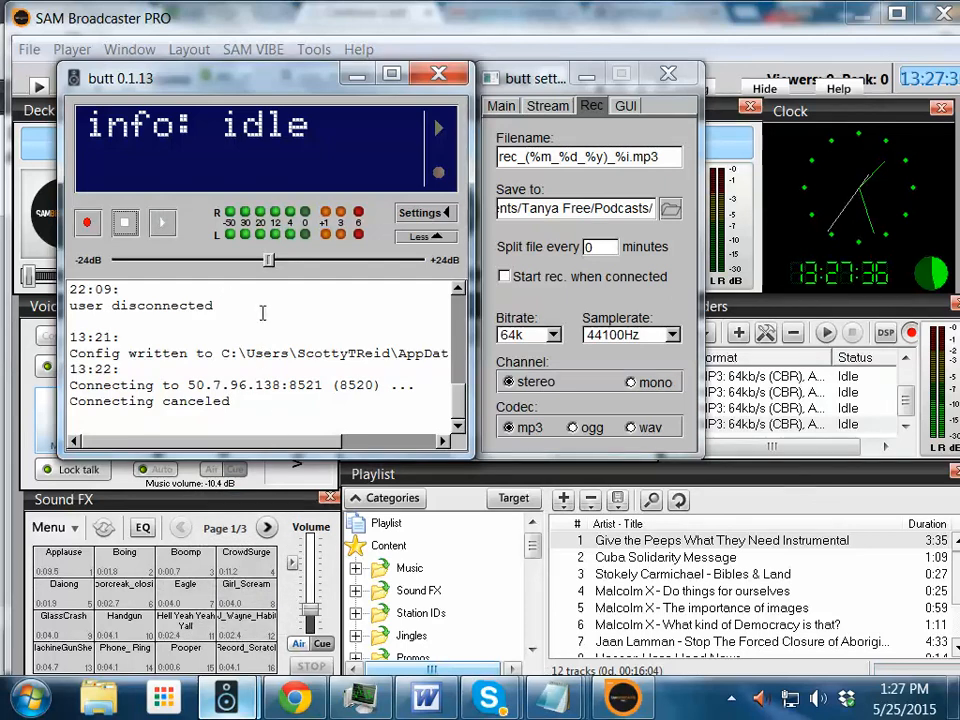
Check butt's Stream tab title settings, then save the configuration from the Main tab.
click(546, 105)
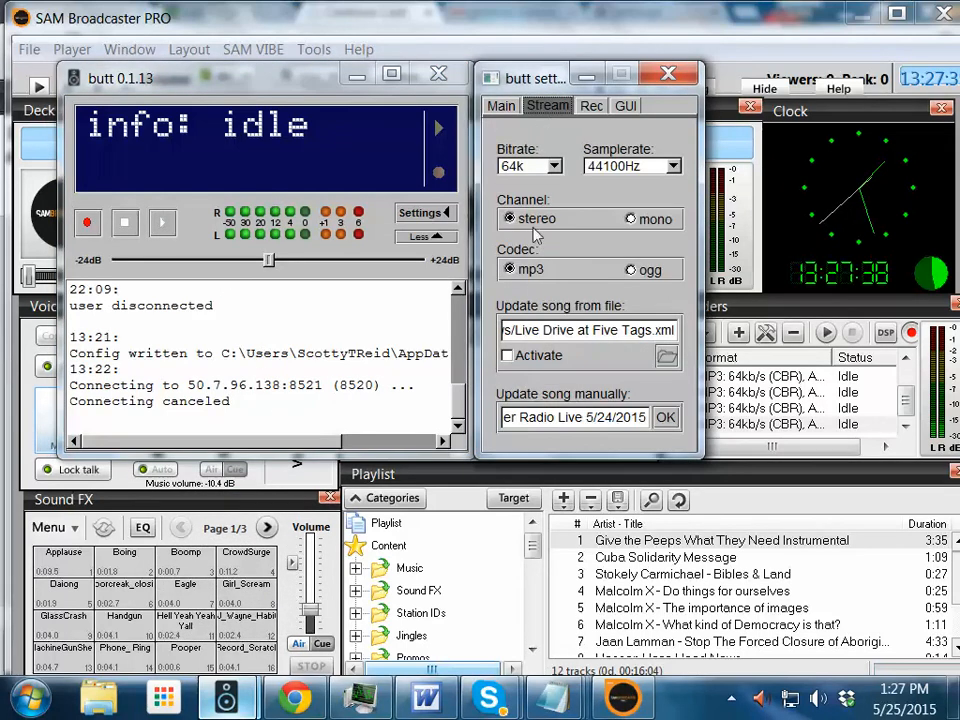
mouse_move(637, 397)
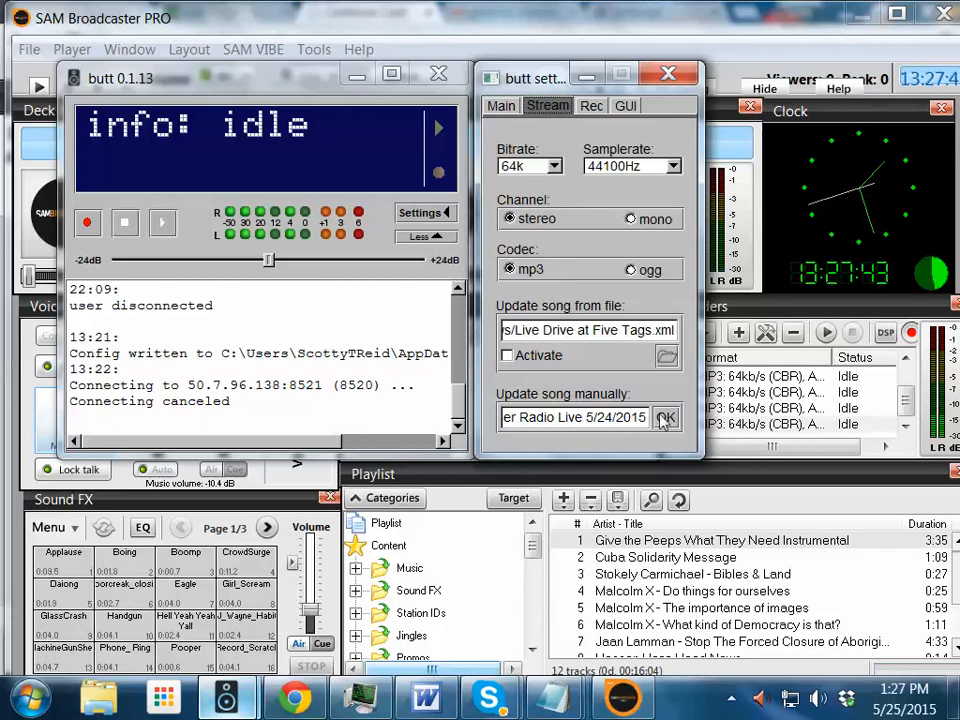
click(501, 105)
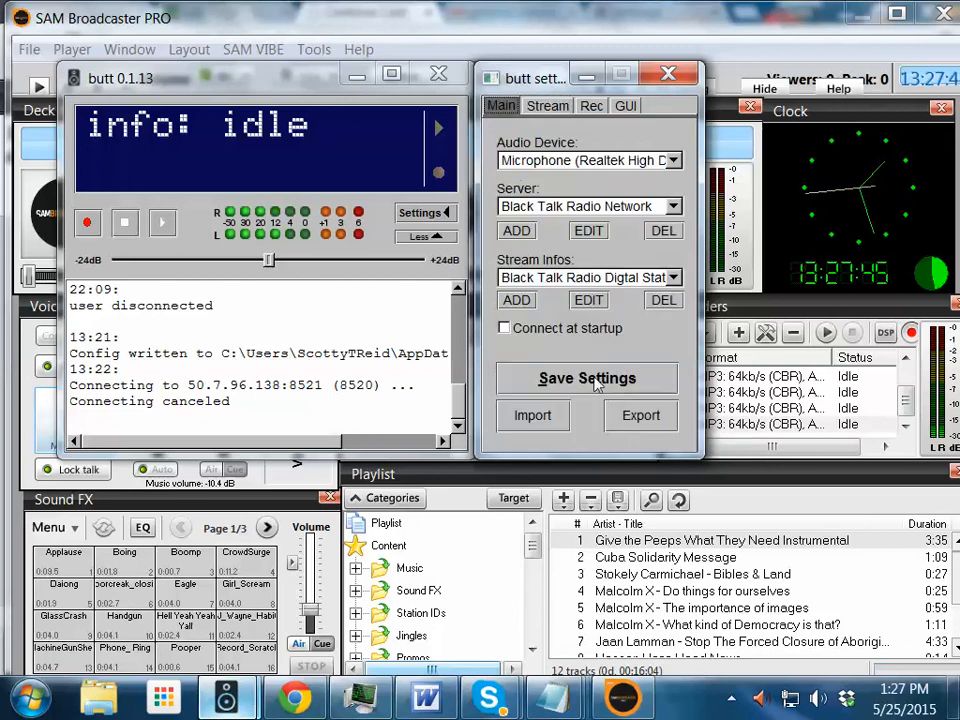
click(587, 378)
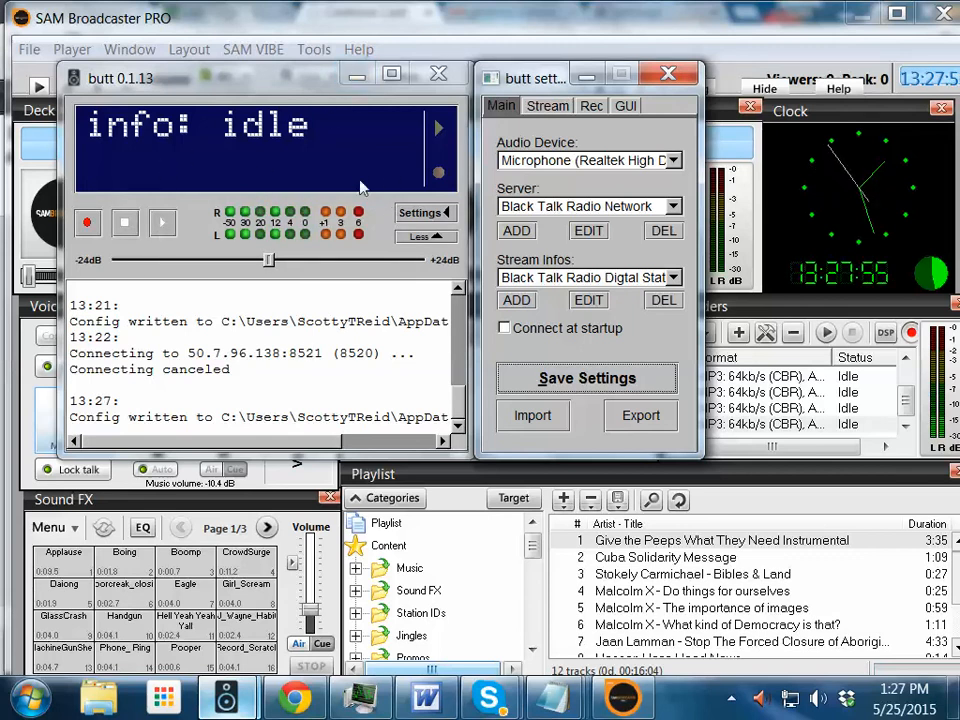
click(670, 73)
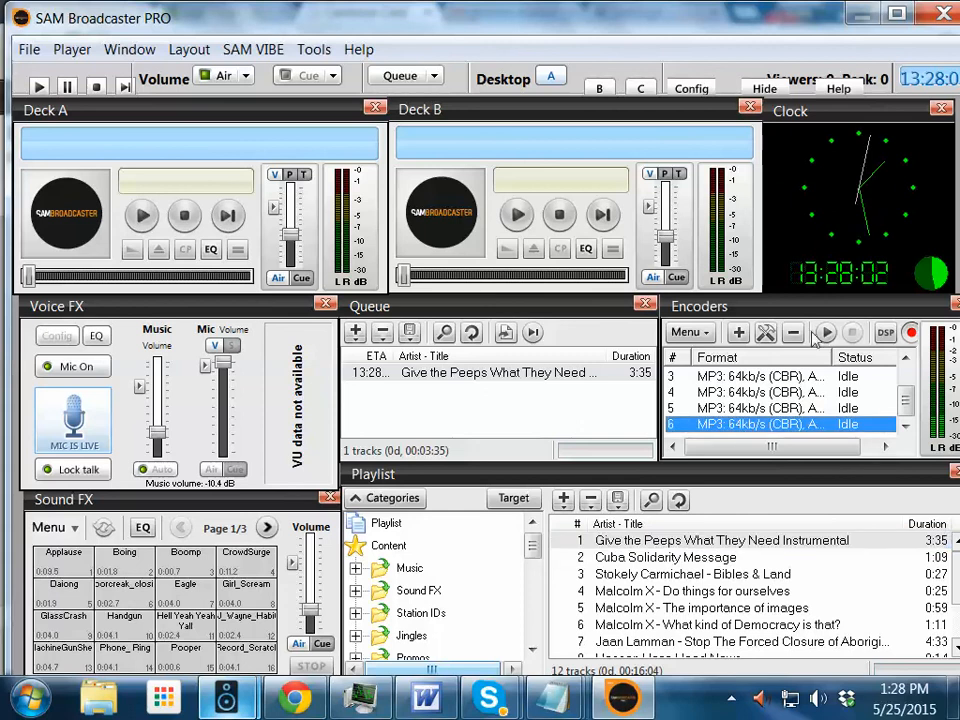
mouse_move(823, 332)
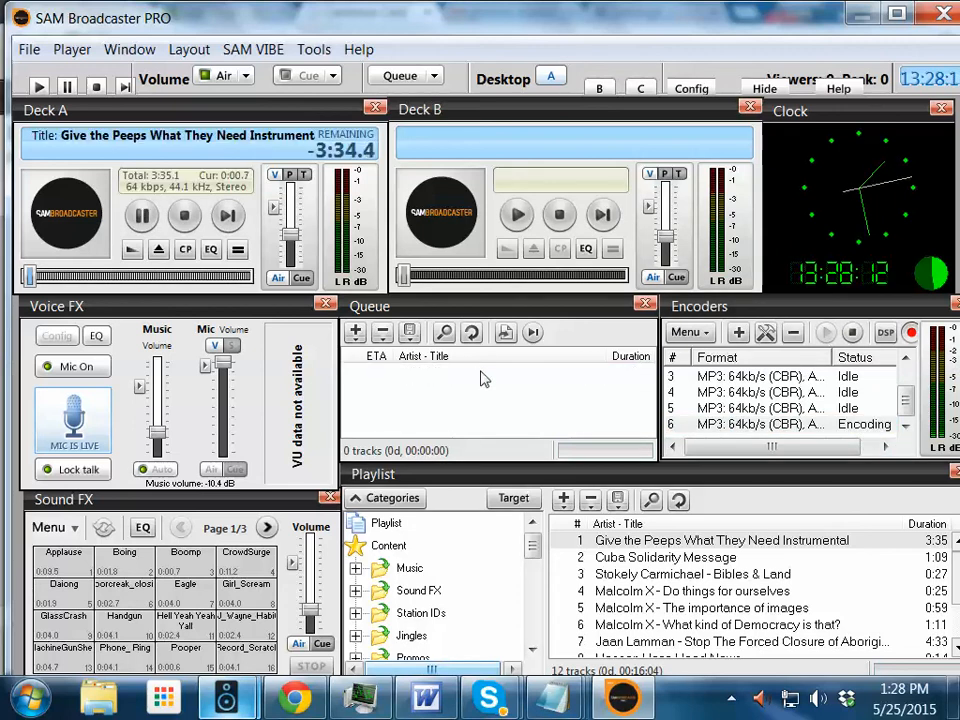
Start encoder 6 so it begins archiving the broadcast.
click(72, 413)
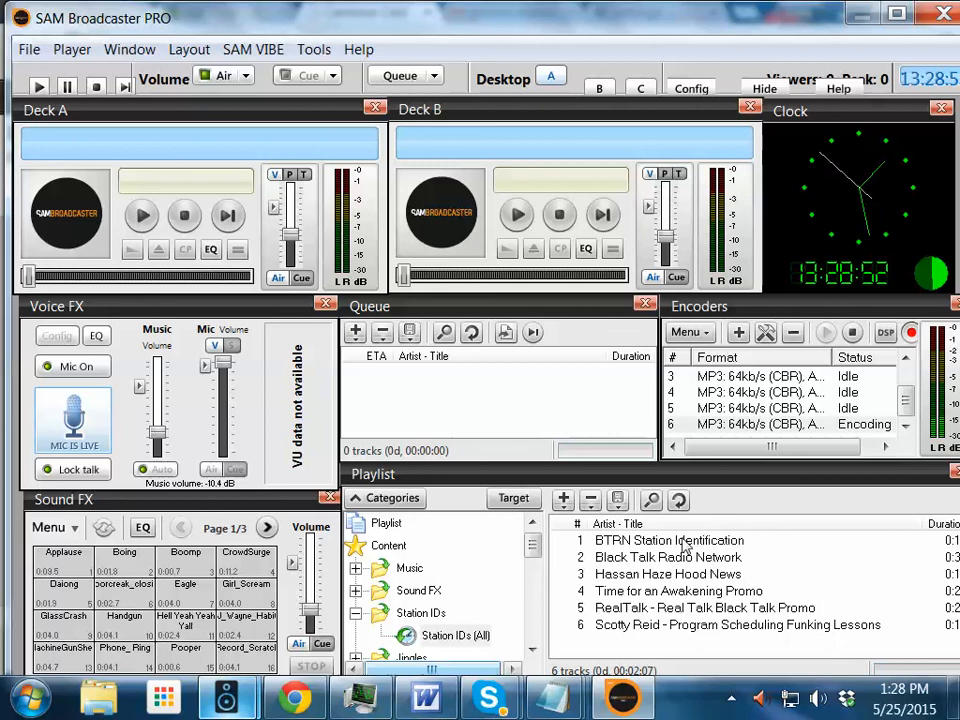
Load BTRN Station Identification into Deck B, turn the mic off, and play it.
double_click(669, 540)
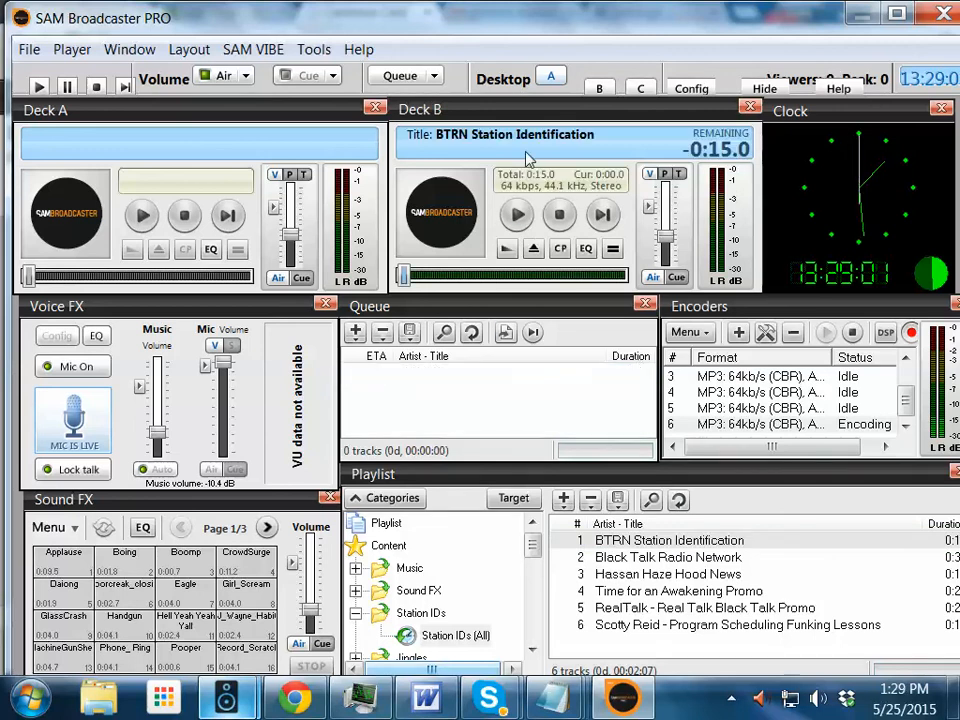
mouse_move(254, 434)
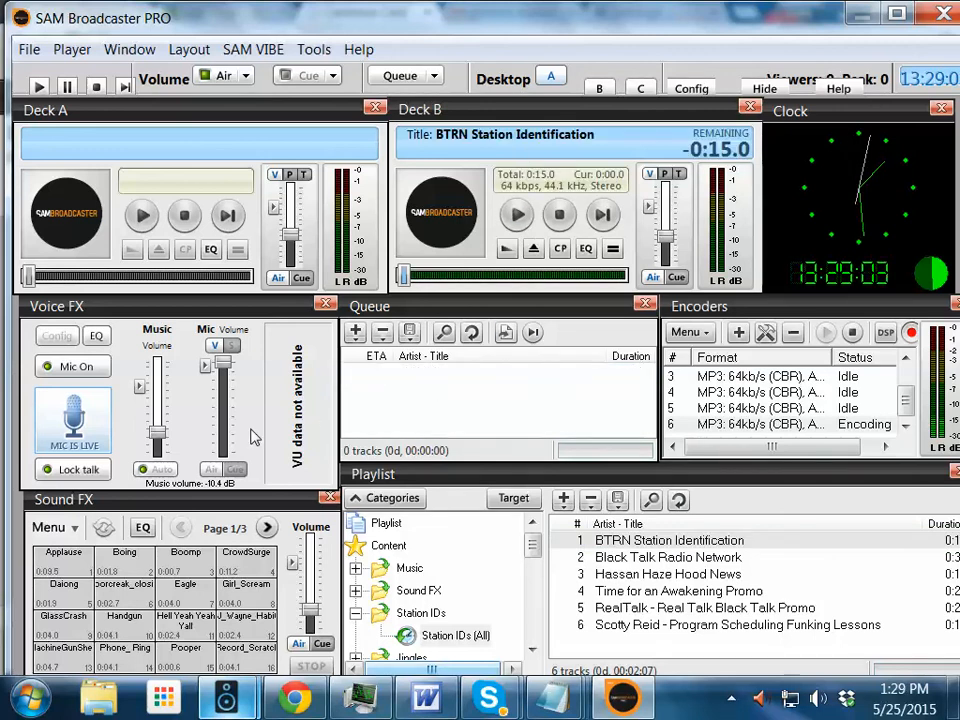
click(71, 417)
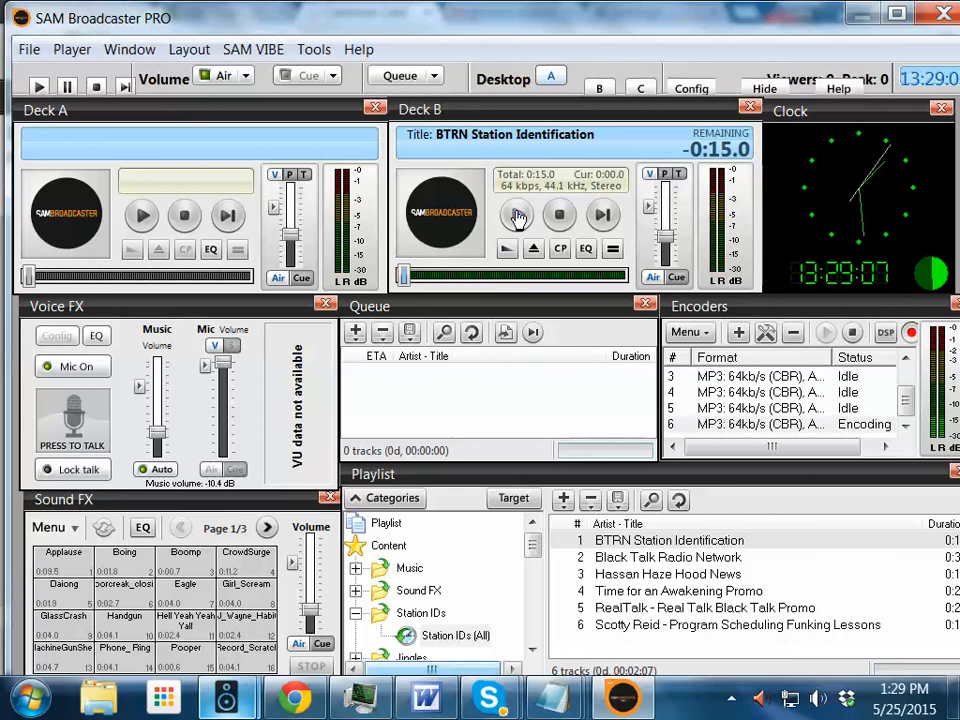
click(515, 215)
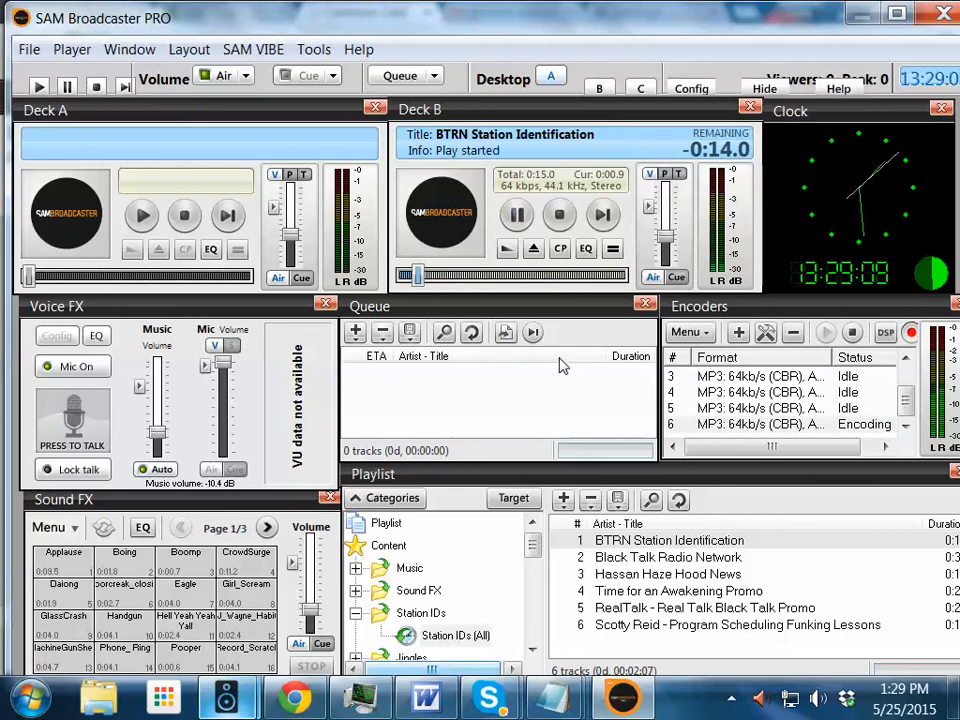